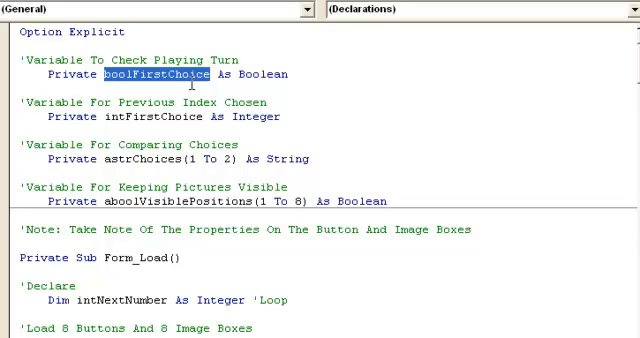
mouse_move(256, 74)
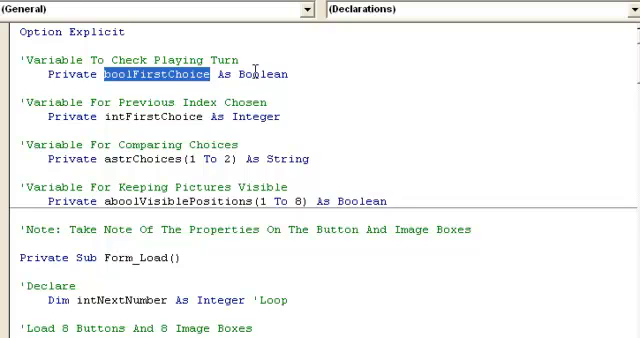
mouse_move(296, 72)
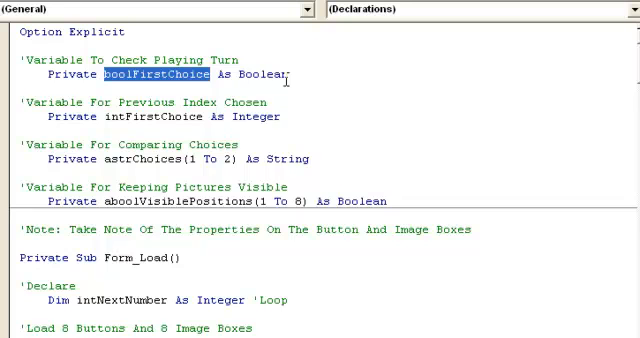
Step: Highlight the boolFirstChoice, intFirstChoice and astrChoices declarations one after another
double_click(156, 116)
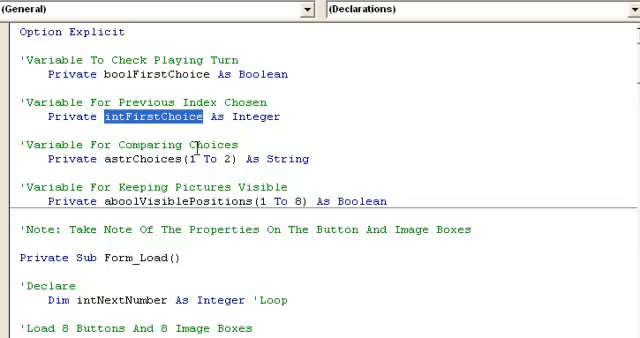
double_click(140, 160)
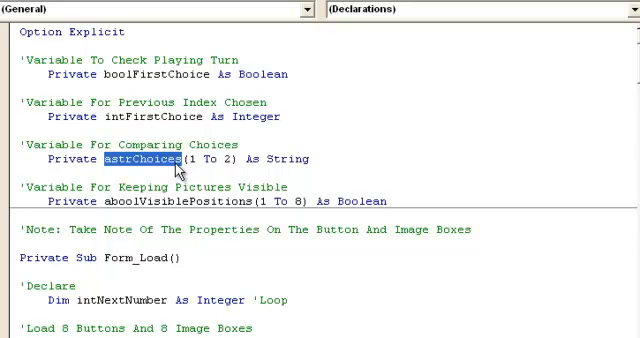
mouse_move(196, 116)
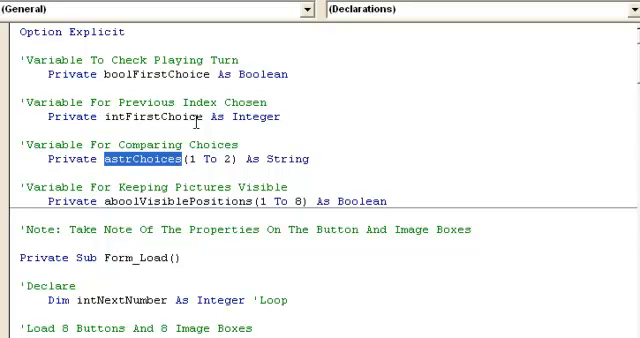
double_click(150, 202)
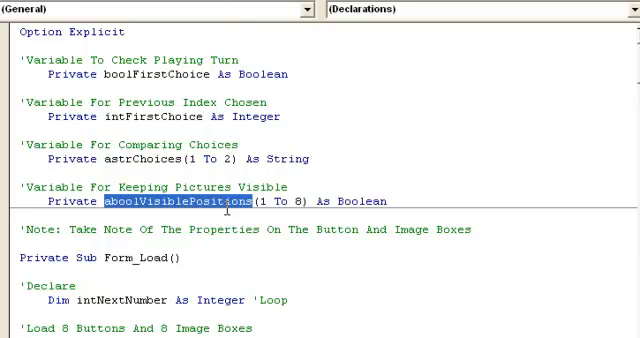
mouse_move(568, 206)
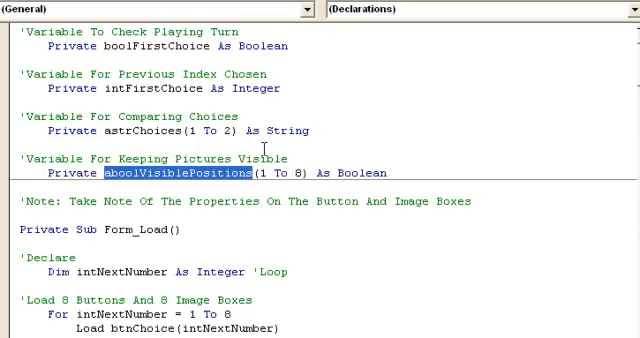
mouse_move(540, 82)
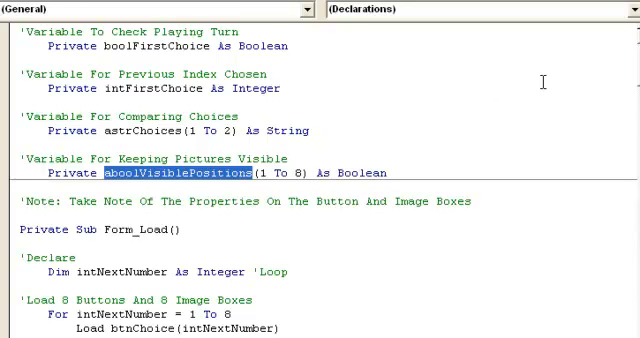
mouse_move(436, 132)
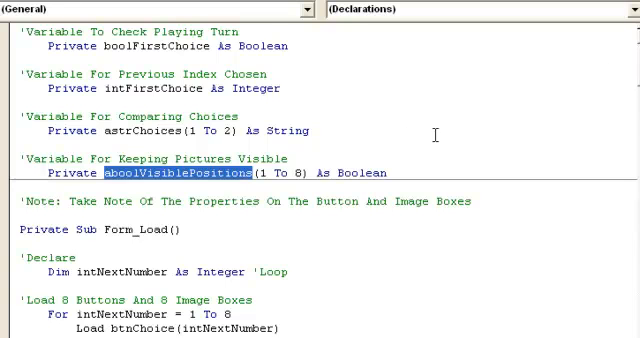
mouse_move(256, 172)
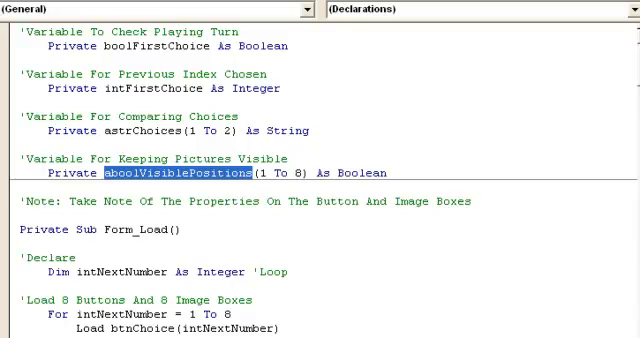
Step: Move down to btnChoice_Click and highlight intFirstChoice and the picture's Tag value in the turn-check code
scroll("down", 3)
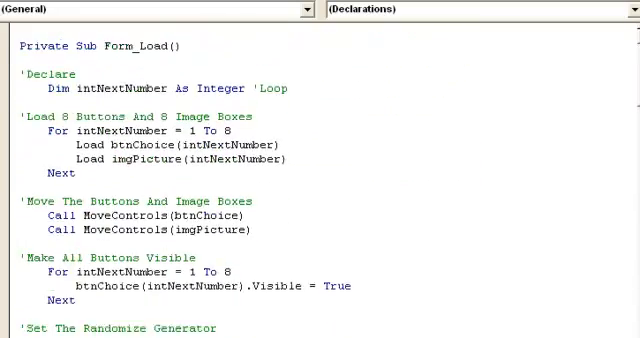
scroll("down", 3)
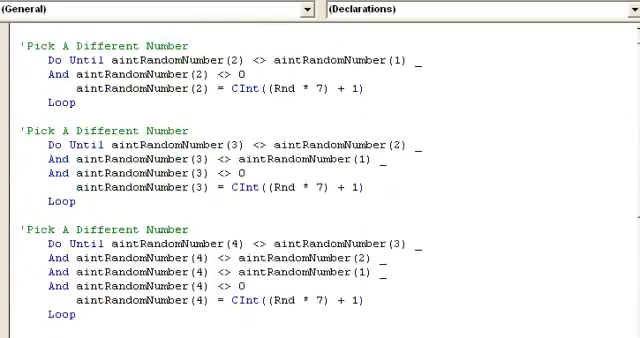
scroll("down", 3)
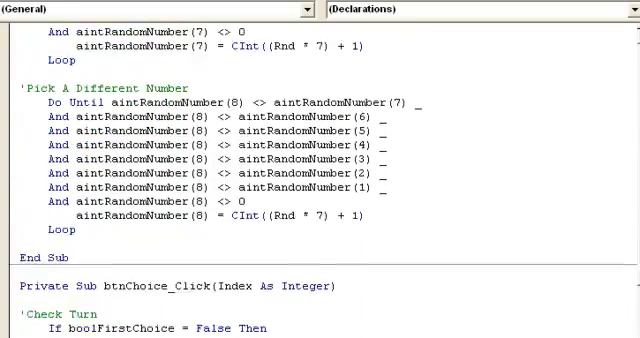
scroll("down", 3)
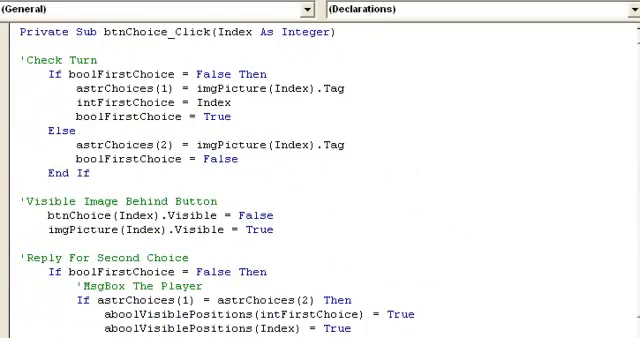
mouse_move(314, 120)
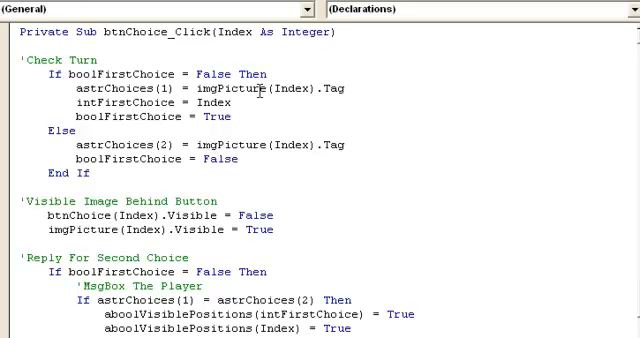
double_click(120, 104)
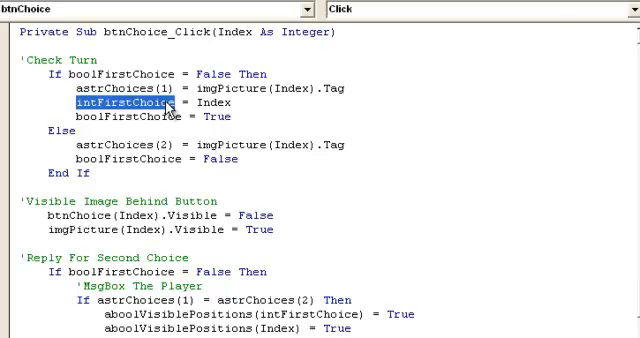
double_click(218, 102)
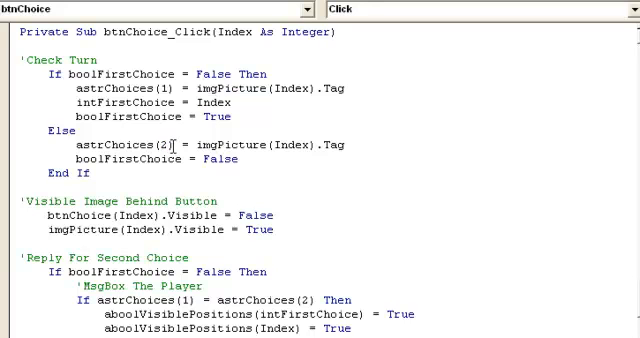
double_click(224, 144)
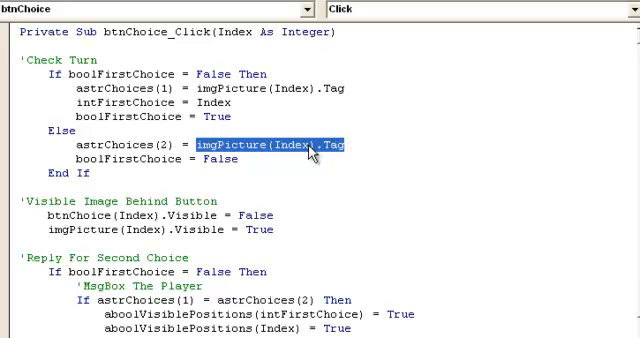
mouse_move(252, 148)
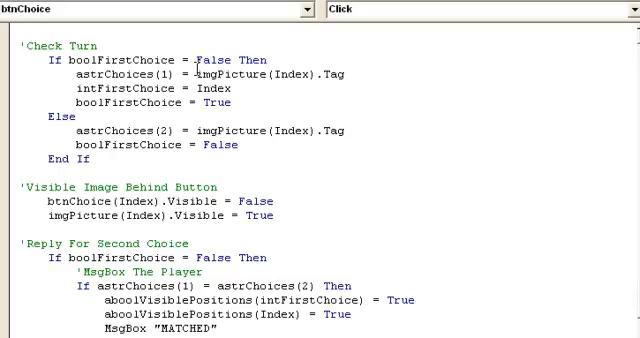
left_click(240, 144)
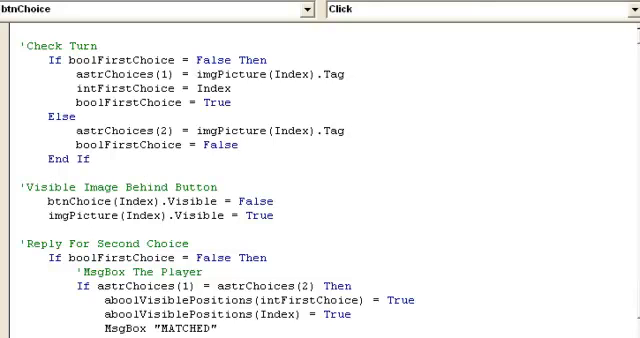
double_click(150, 284)
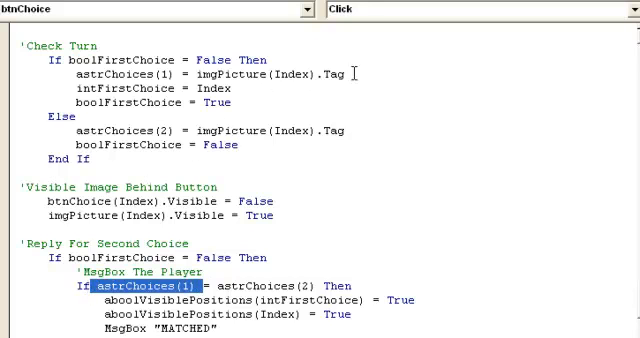
double_click(270, 76)
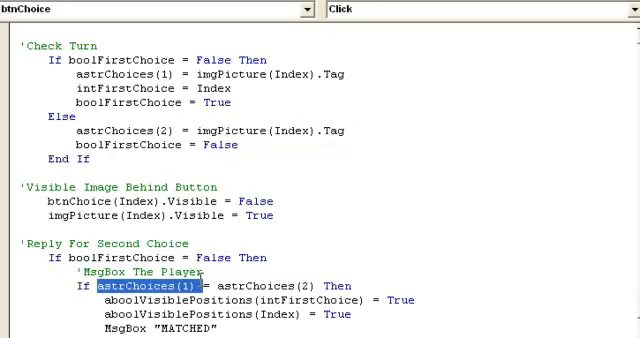
left_click(232, 256)
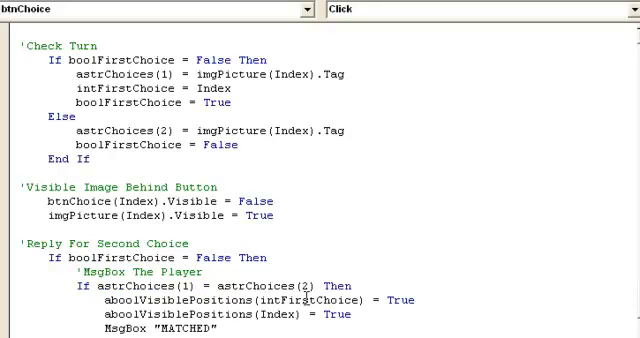
double_click(312, 300)
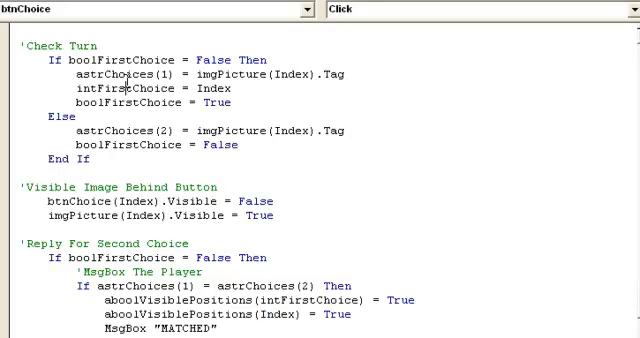
double_click(132, 88)
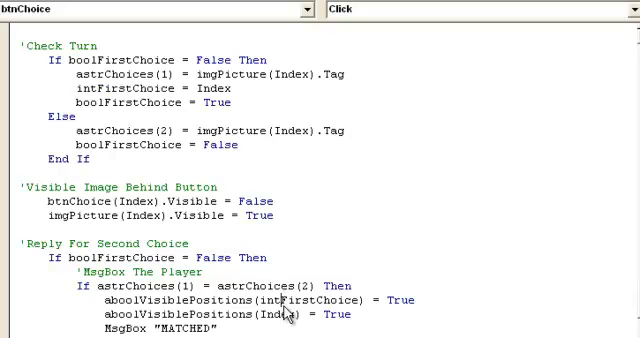
double_click(292, 316)
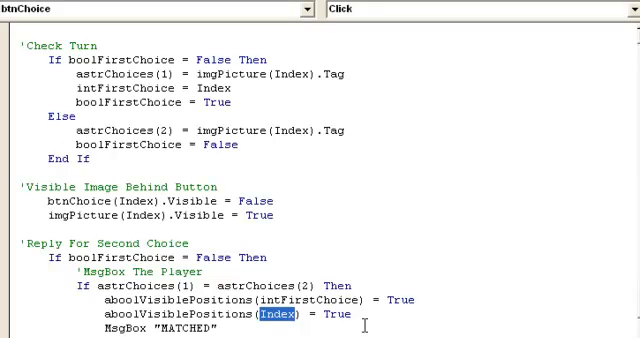
scroll("down", 3)
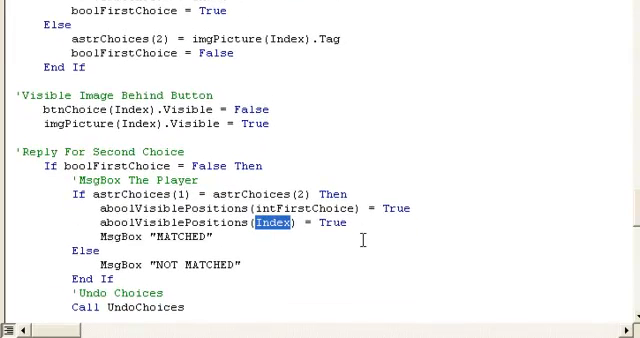
mouse_move(252, 272)
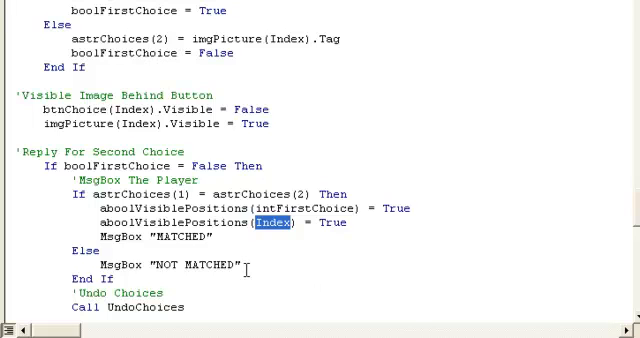
mouse_move(632, 224)
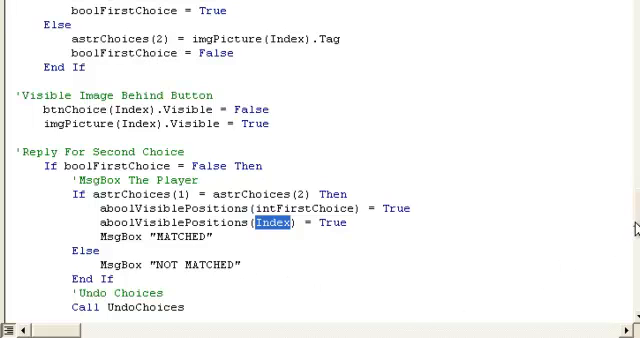
scroll("down", 3)
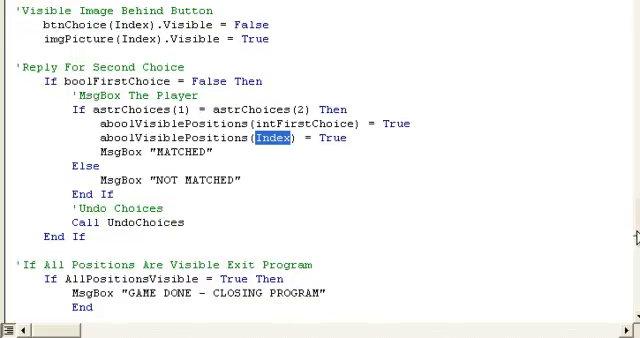
scroll("down", 3)
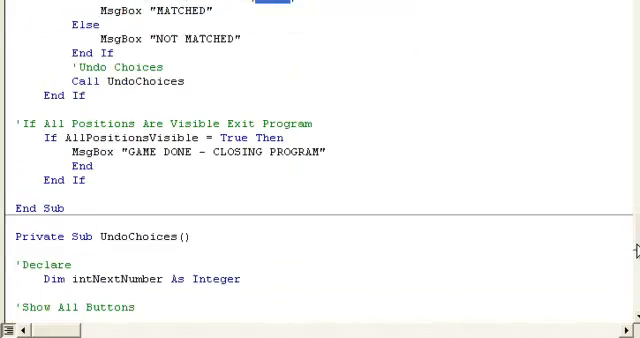
scroll("down", 3)
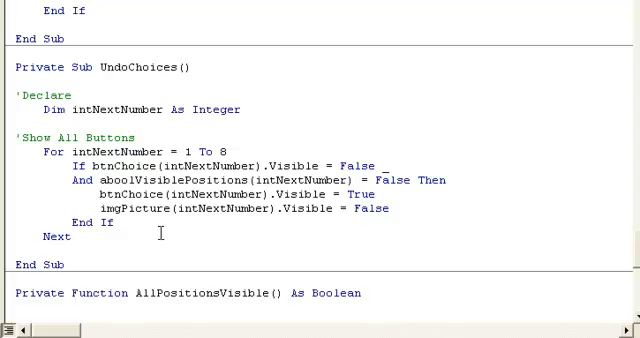
mouse_move(188, 172)
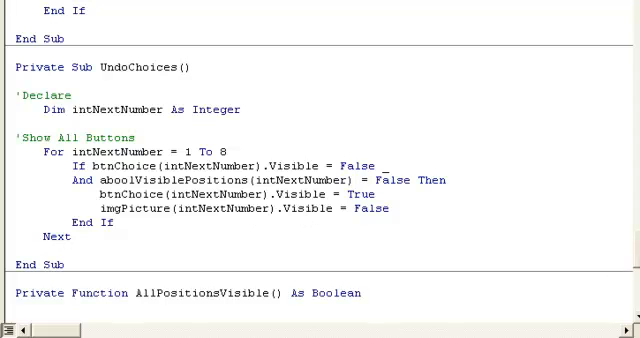
scroll("up", 3)
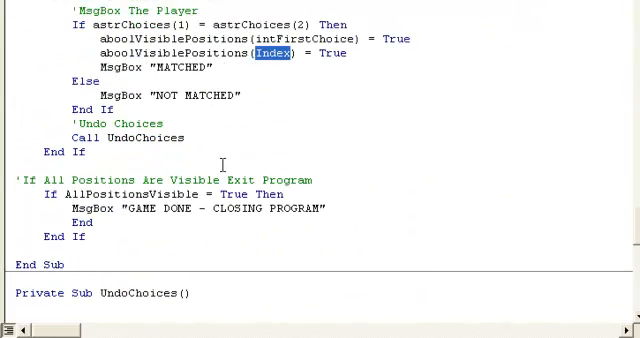
mouse_move(44, 168)
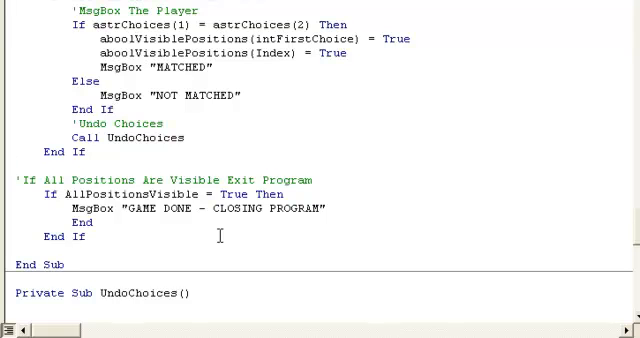
left_click(8, 162)
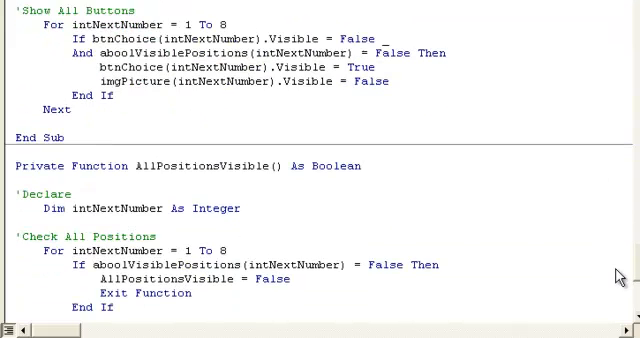
scroll("down", 3)
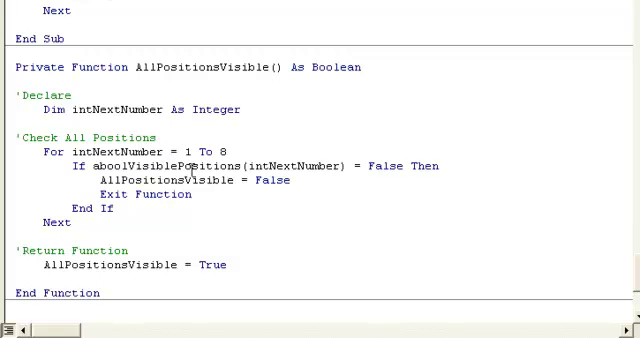
mouse_move(404, 180)
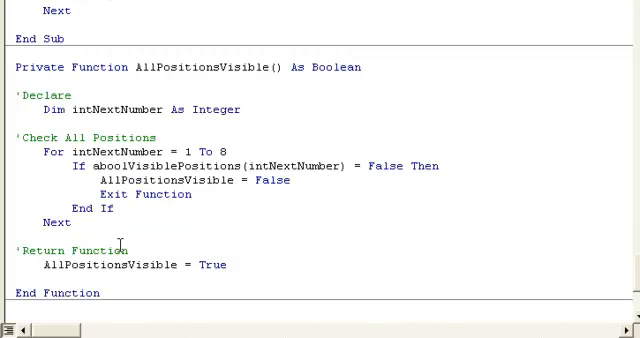
mouse_move(314, 204)
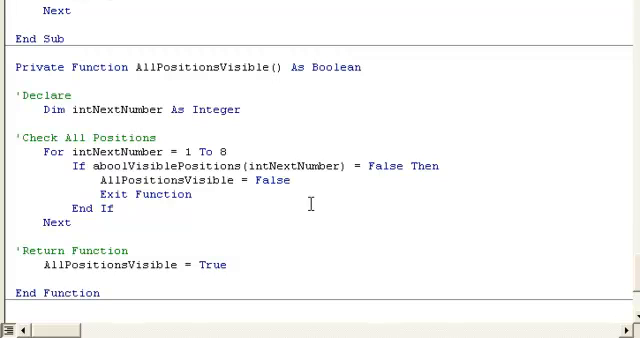
mouse_move(266, 212)
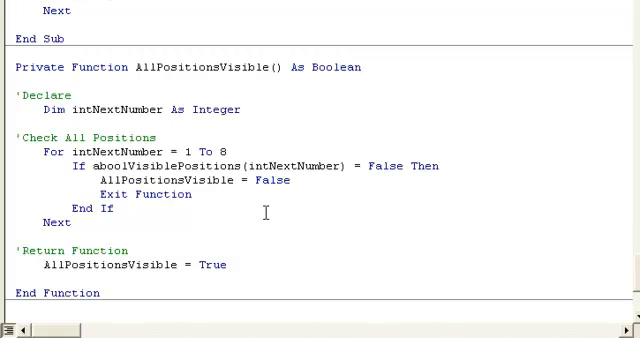
mouse_move(116, 212)
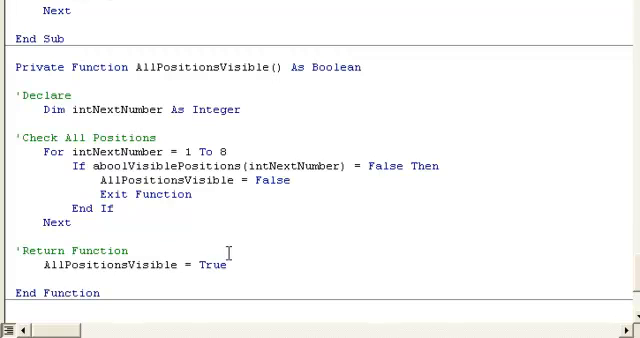
mouse_move(228, 254)
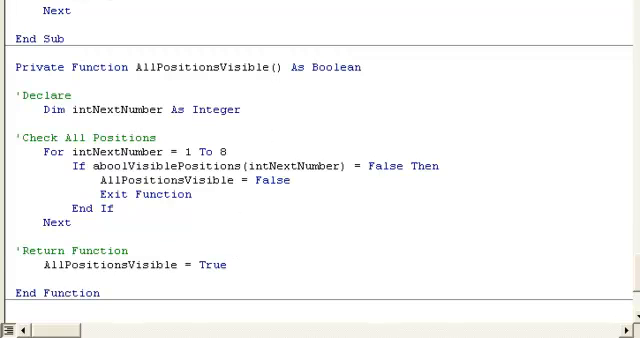
scroll("down", 3)
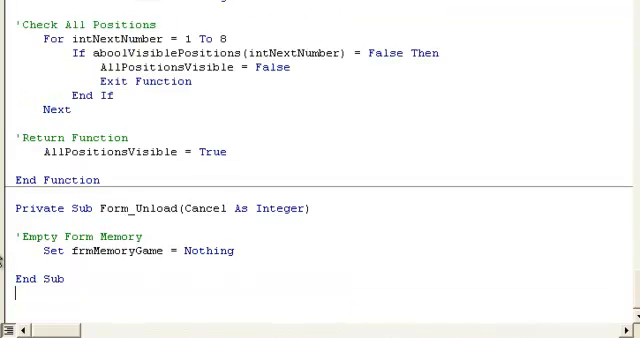
scroll("up", 3)
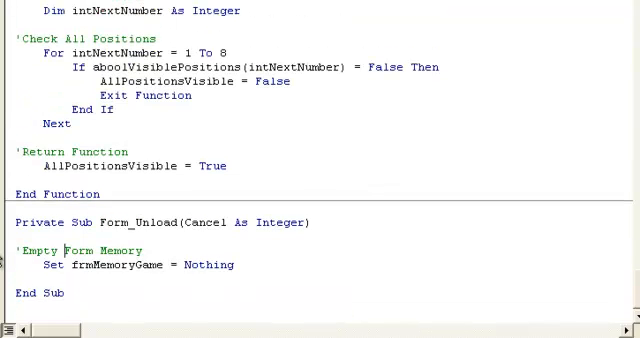
left_click(20, 204)
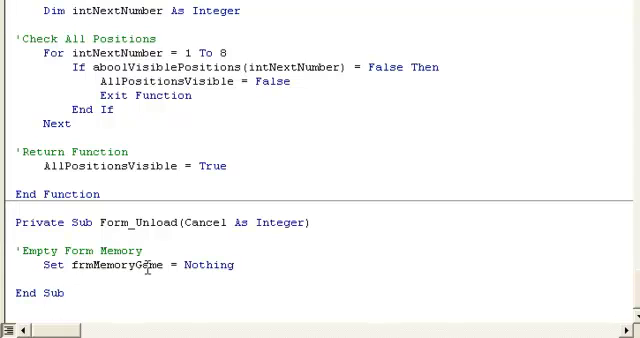
scroll("up", 3)
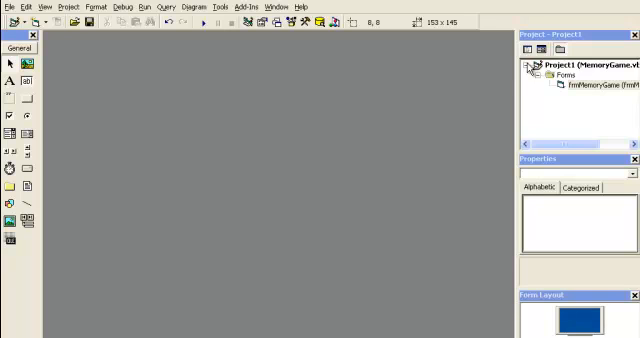
mouse_move(208, 36)
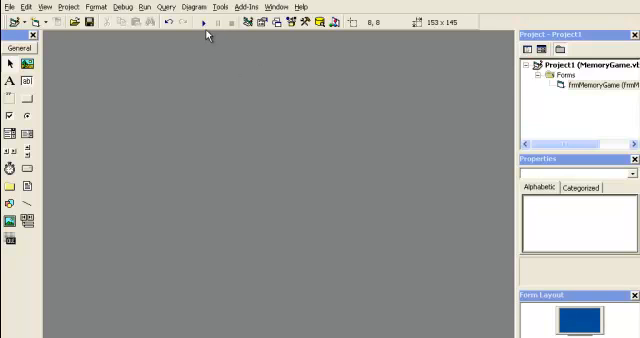
Step: Start the memory game project so its window of eight blank tiles appears
left_click(204, 20)
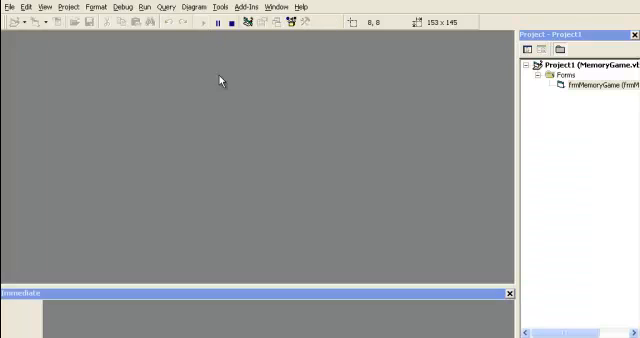
mouse_move(222, 156)
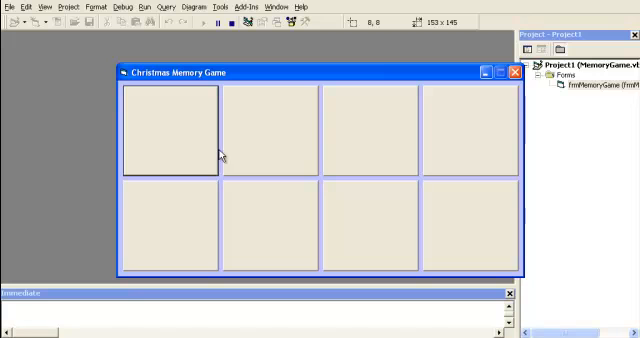
Step: Turn over two non-matching pairs (Santa, reindeer) and dismiss each NOT MATCHED message
left_click(266, 130)
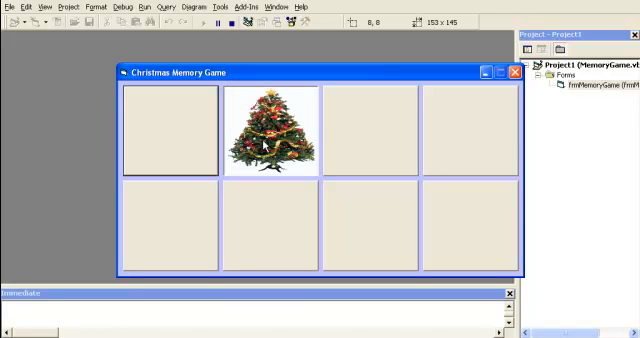
left_click(468, 232)
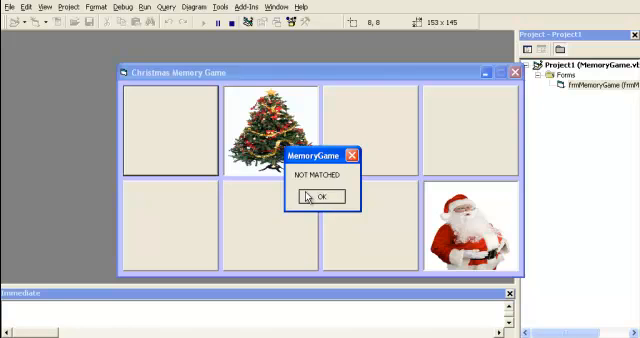
left_click(320, 196)
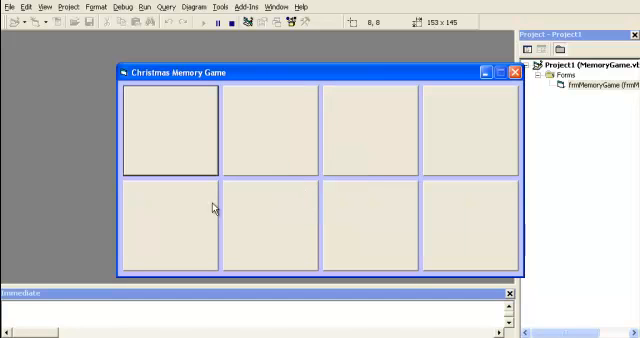
left_click(170, 232)
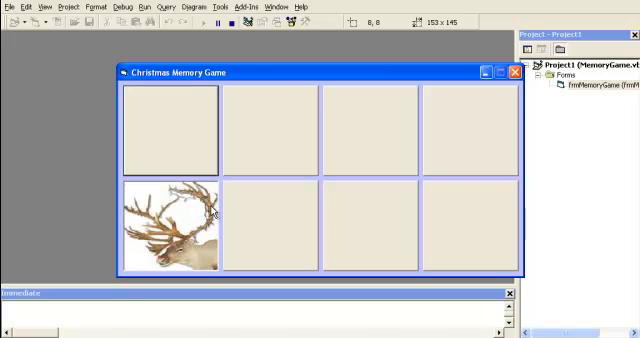
left_click(264, 230)
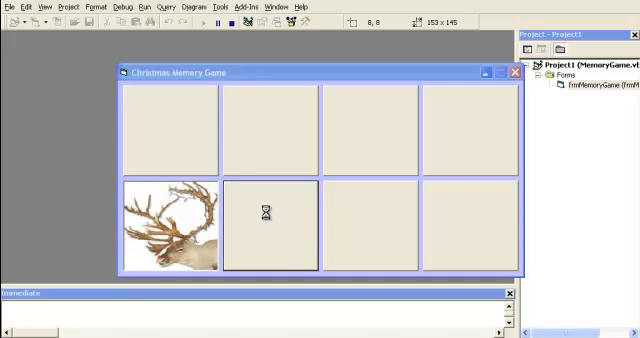
left_click(264, 216)
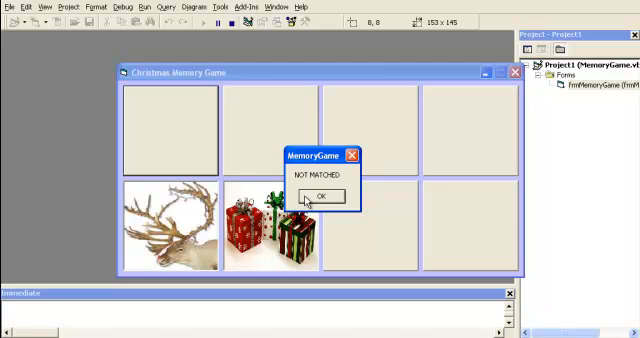
left_click(318, 194)
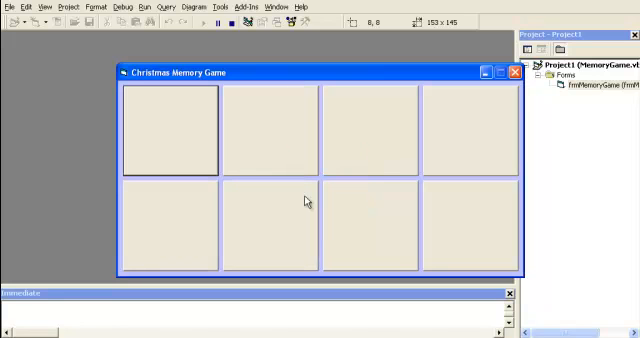
mouse_move(360, 168)
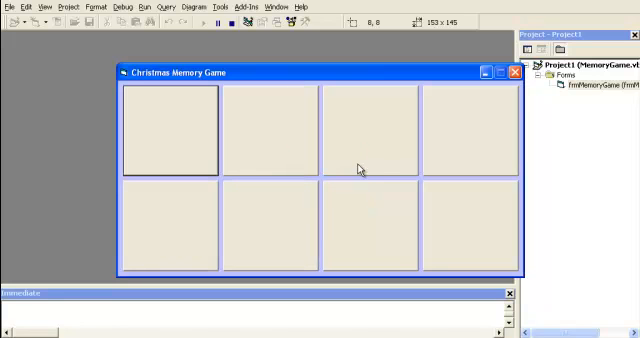
Step: Match the Santa, tree, reindeer and gifts pairs, then acknowledge the GAME DONE message
left_click(366, 132)
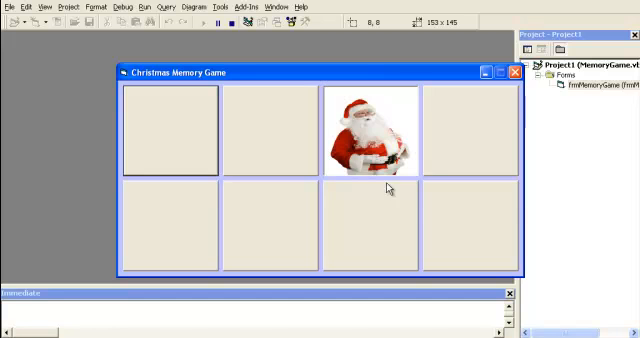
left_click(472, 228)
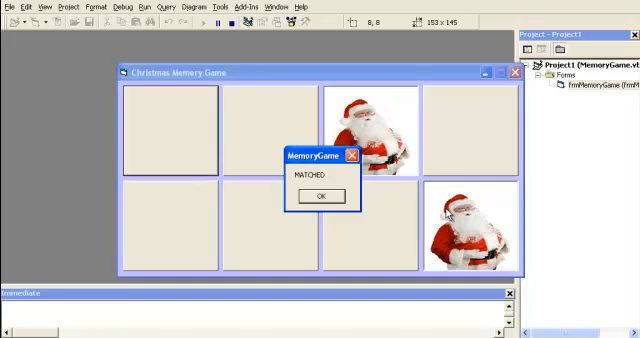
left_click(318, 196)
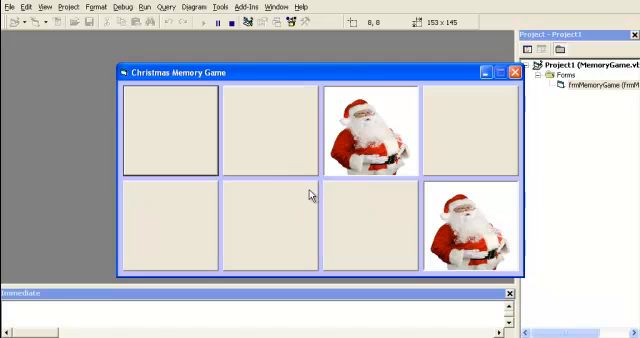
mouse_move(388, 228)
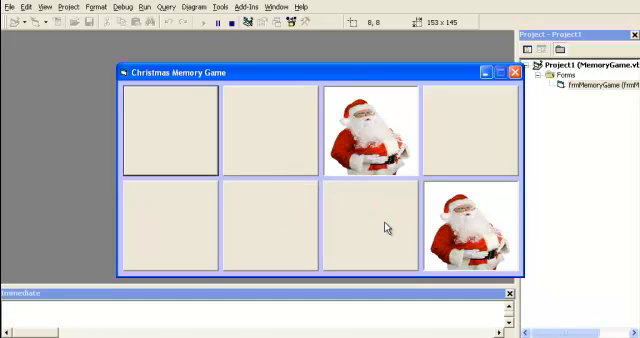
left_click(372, 230)
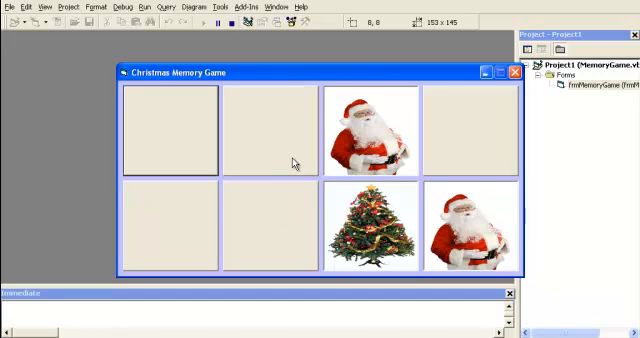
left_click(272, 128)
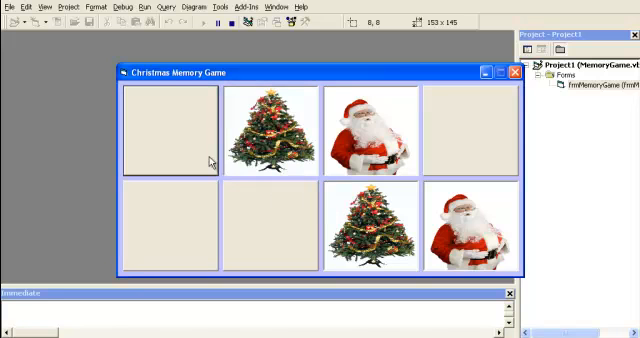
left_click(168, 130)
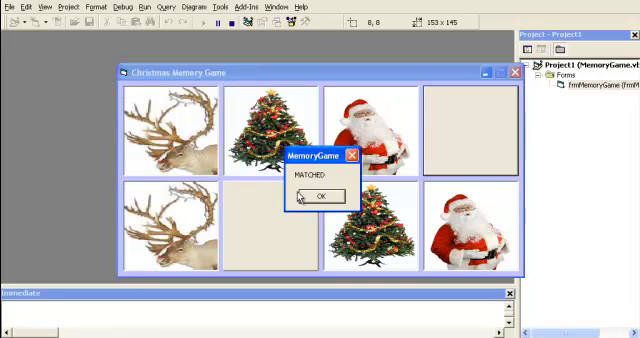
left_click(320, 196)
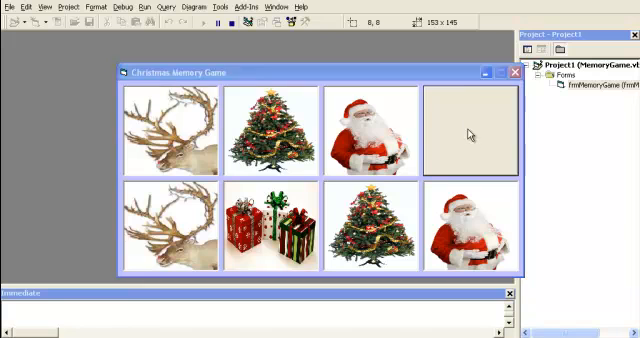
left_click(470, 124)
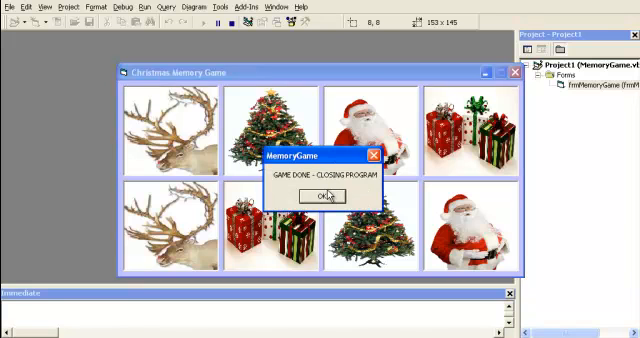
left_click(322, 196)
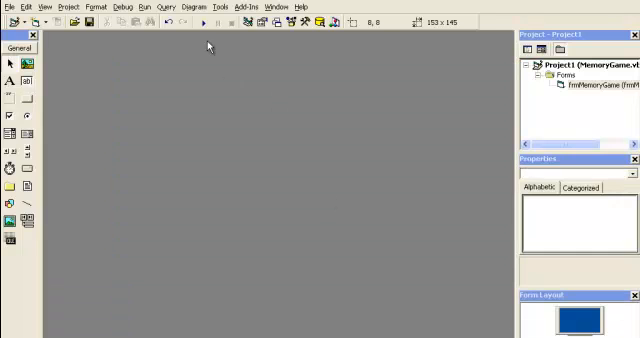
Step: Run the memory game a second time from the toolbar Start button
left_click(204, 24)
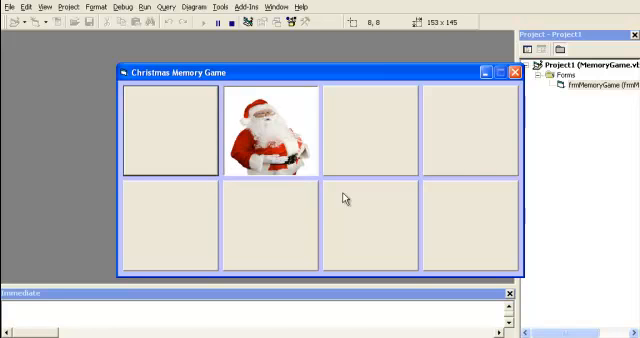
Step: Miss with the tree card, then match the Santa pair and start the gifts pair, dismissing each message
left_click(270, 130)
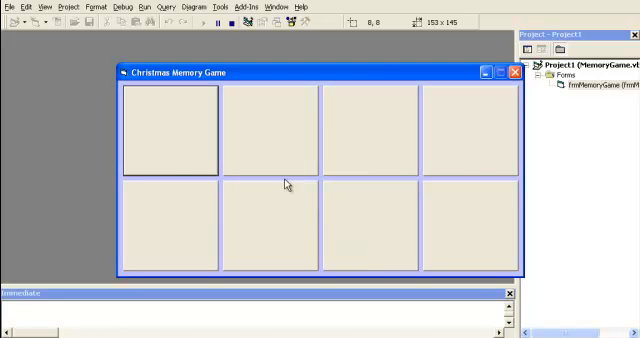
left_click(266, 224)
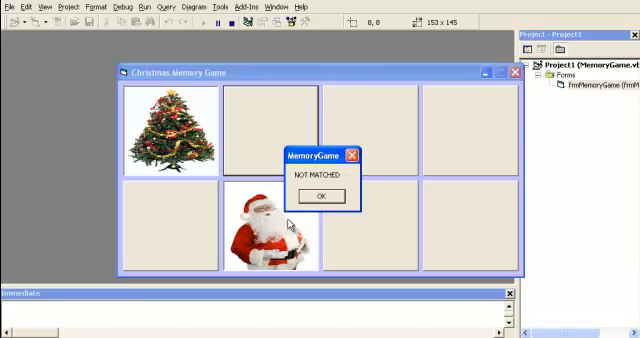
left_click(320, 196)
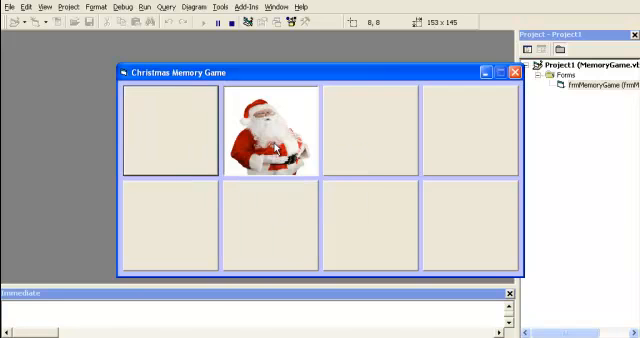
left_click(264, 220)
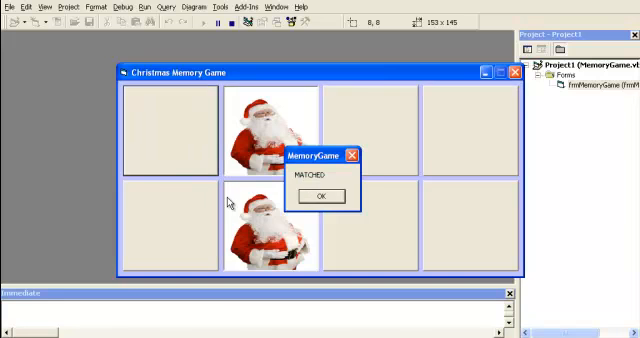
left_click(320, 196)
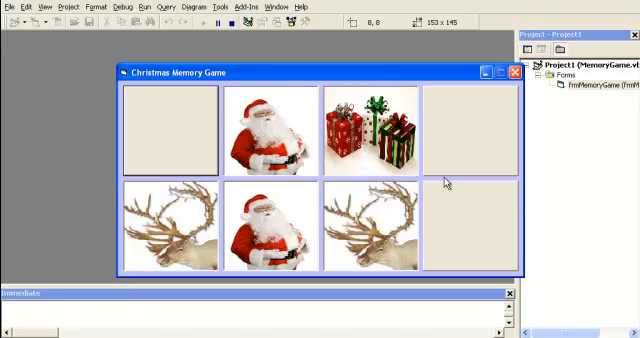
left_click(470, 130)
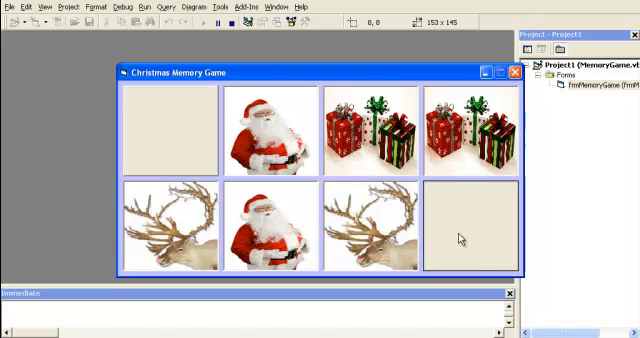